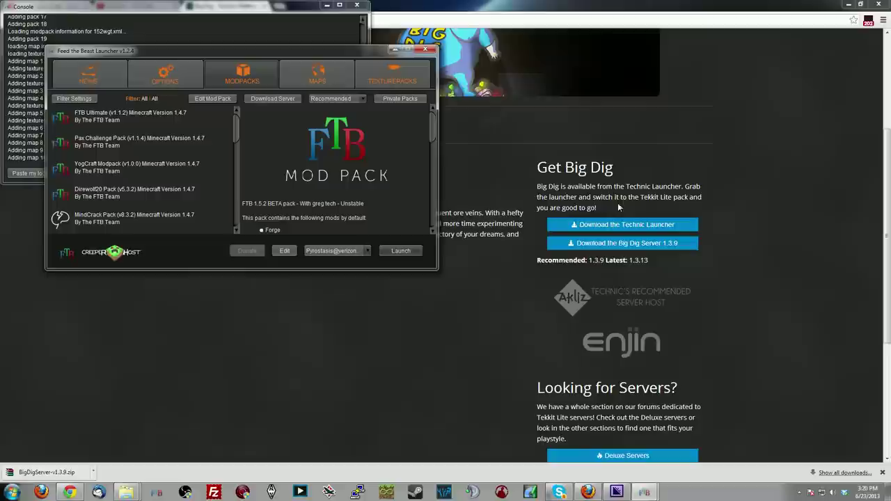
pyautogui.moveTo(621, 161)
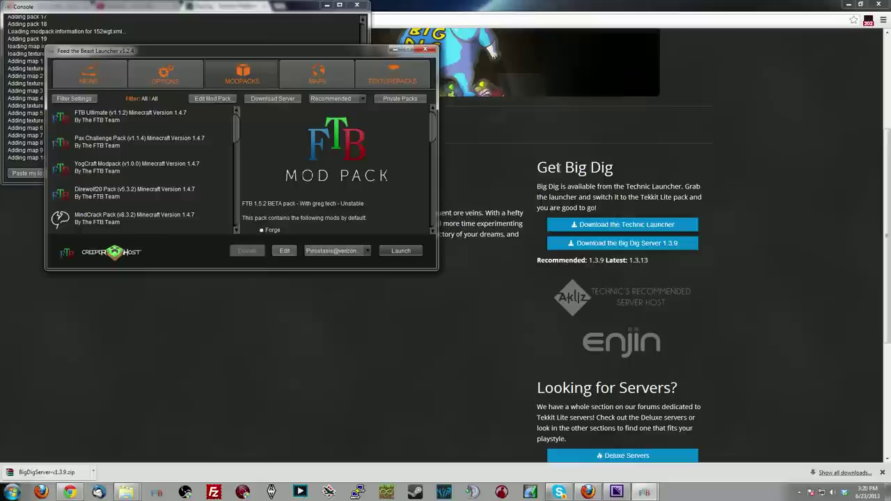
pyautogui.moveTo(595, 242)
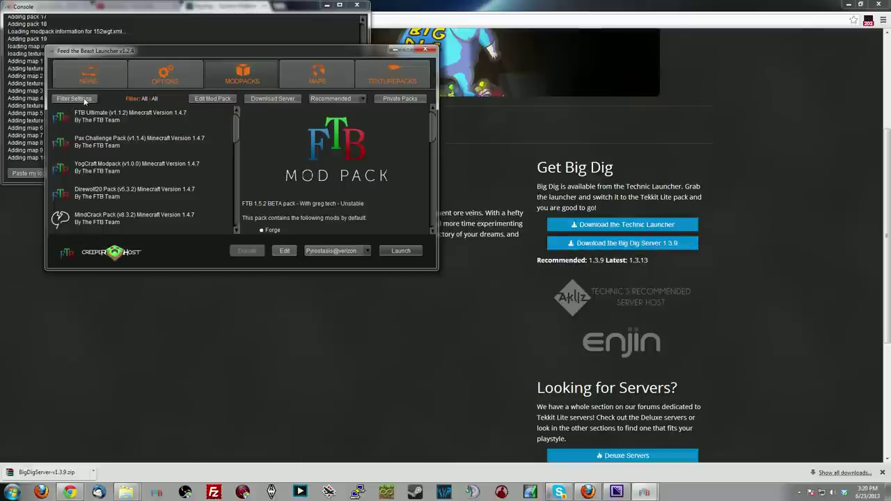
# Step: Filter the modpack list to Private availability so only the GT beta pack shows
pyautogui.click(74, 97)
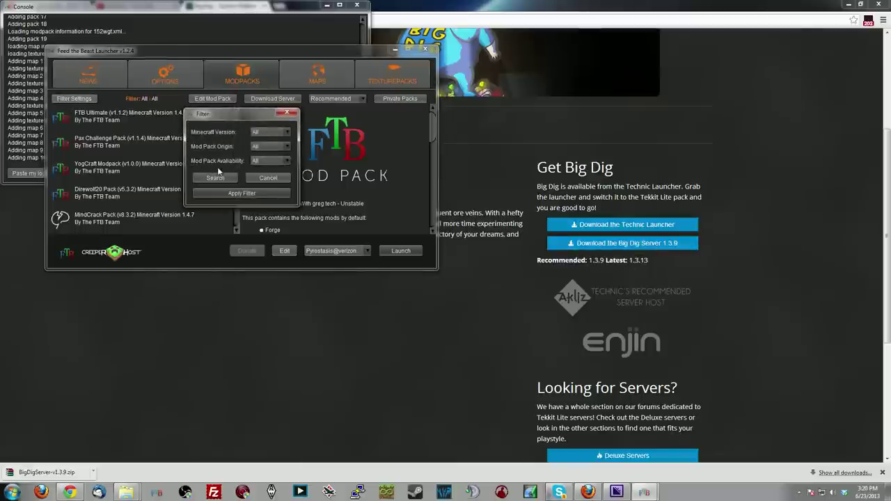
pyautogui.click(270, 162)
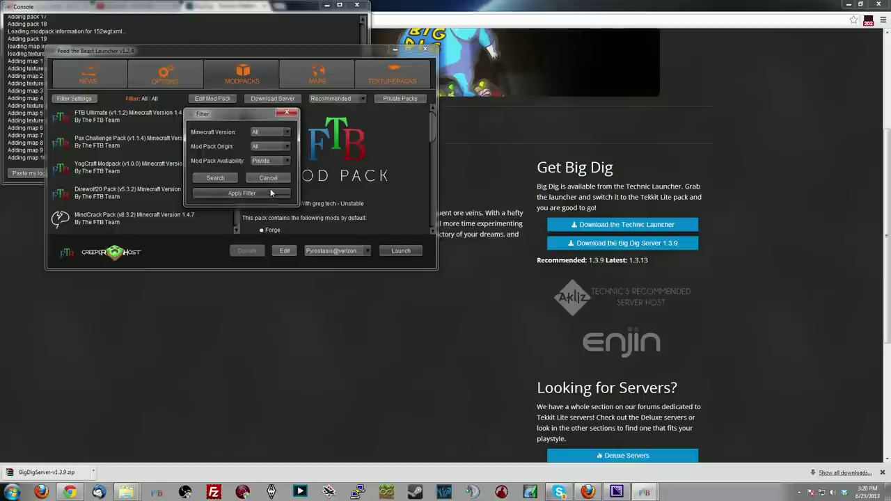
pyautogui.click(243, 192)
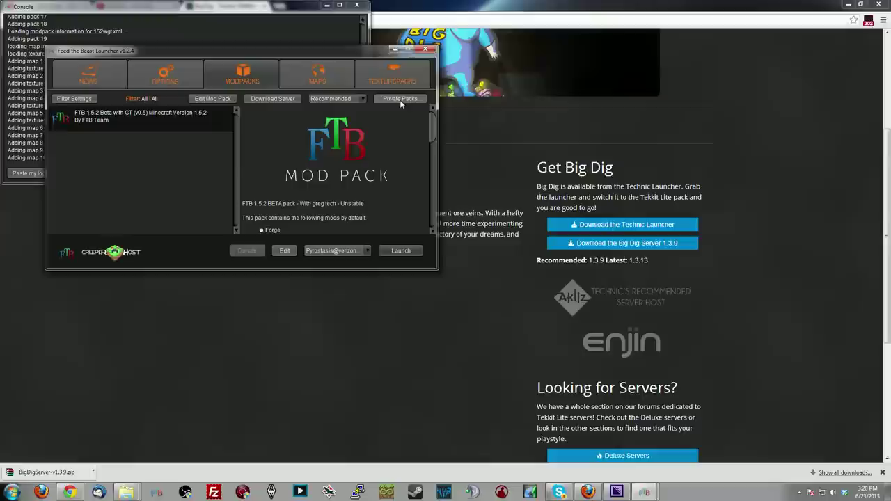
pyautogui.click(401, 98)
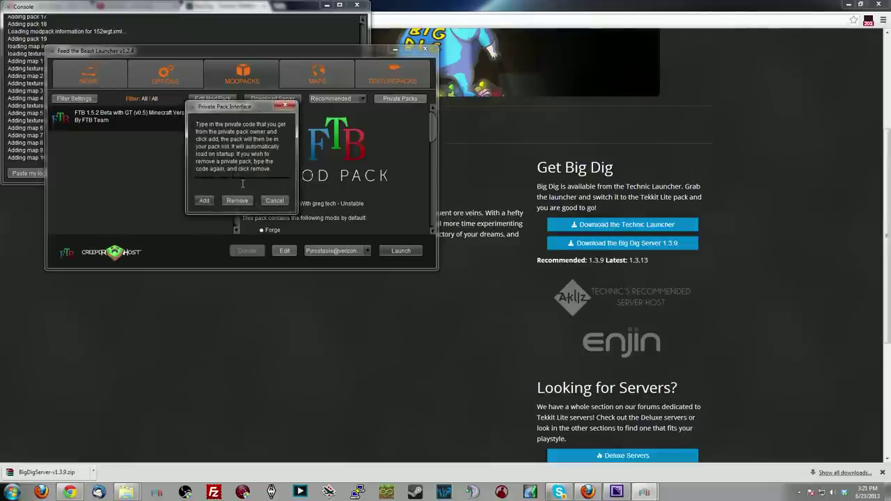
pyautogui.write('152')
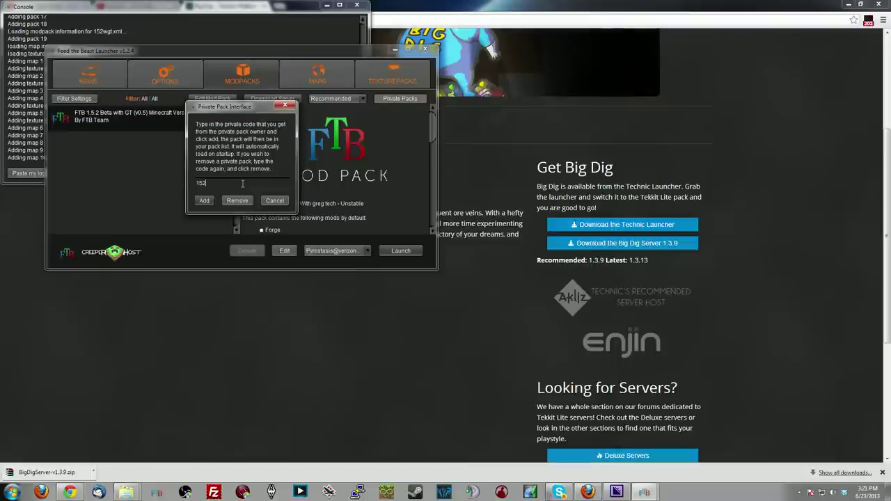
pyautogui.write('wgt')
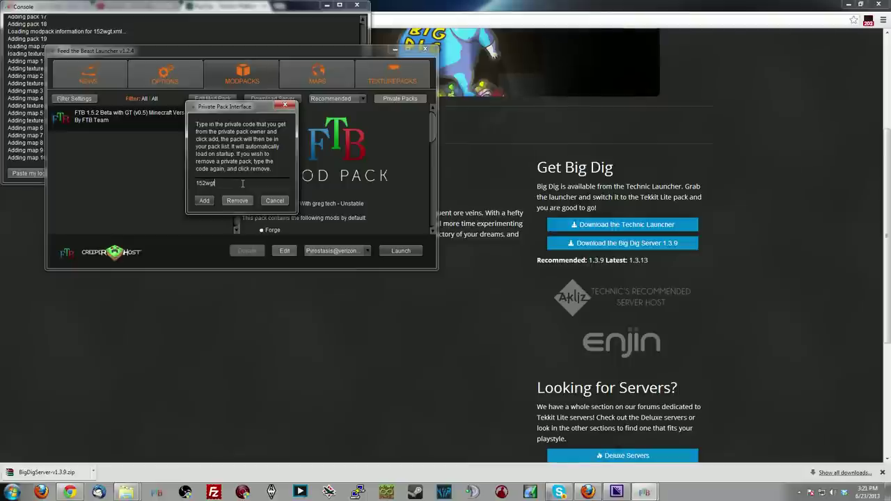
pyautogui.moveTo(211, 189)
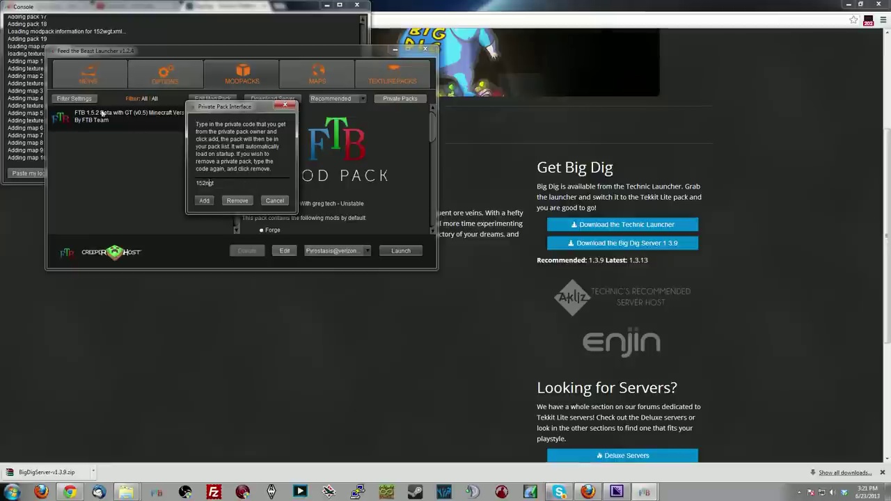
pyautogui.moveTo(103, 134)
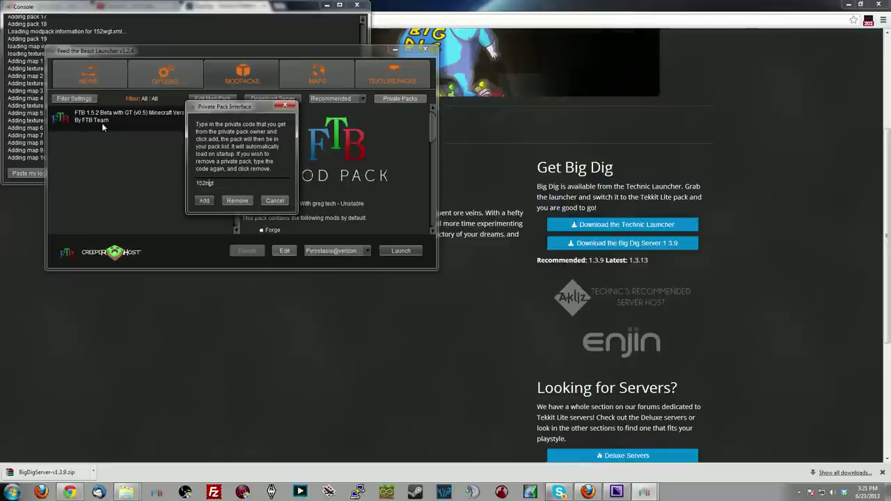
pyautogui.click(203, 201)
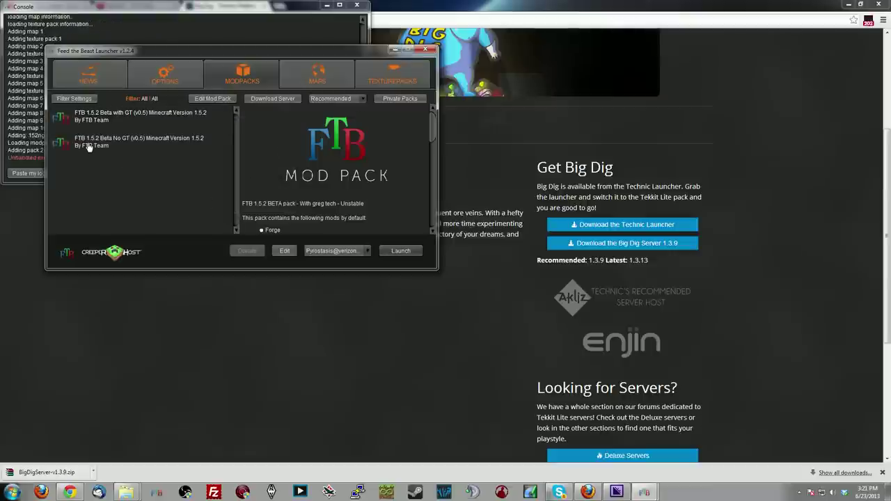
pyautogui.moveTo(128, 151)
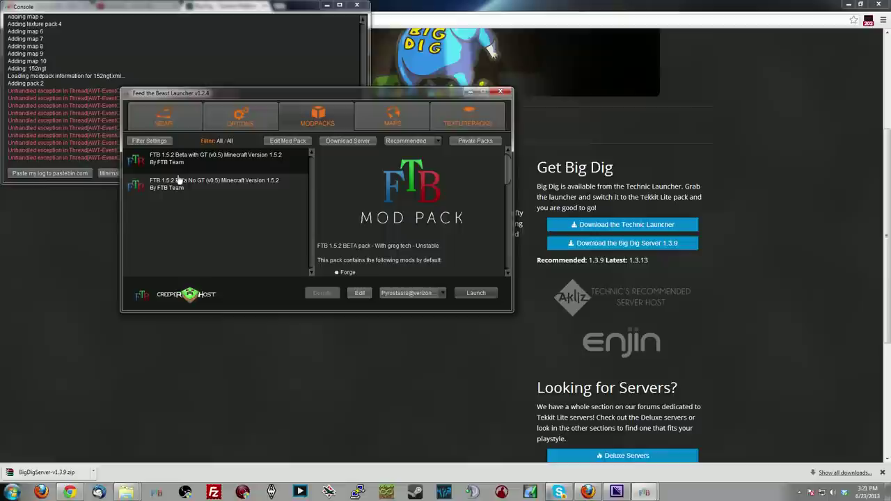
# Step: Toggle the filter to All and back to Private to refresh the private pack list
pyautogui.click(147, 139)
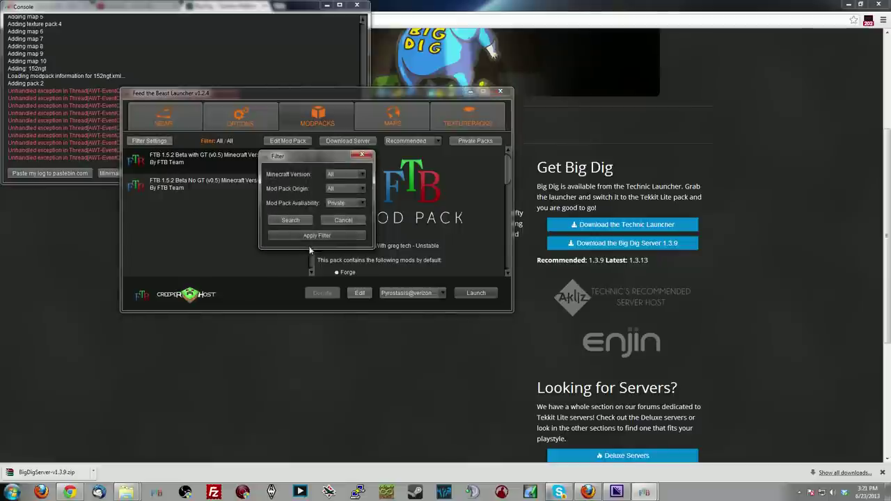
pyautogui.click(362, 204)
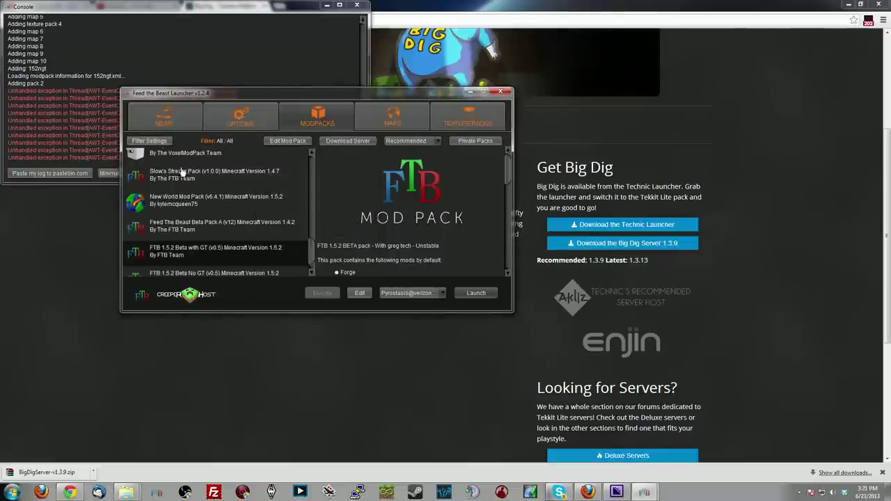
pyautogui.click(148, 141)
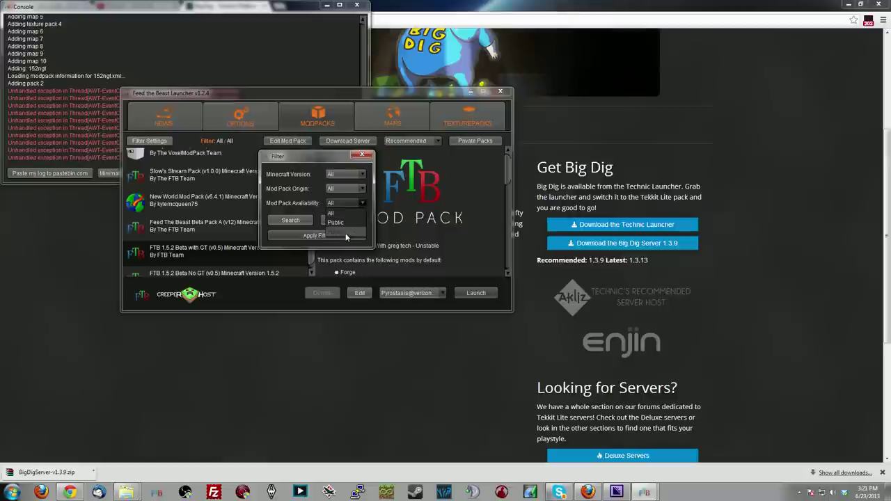
pyautogui.click(314, 235)
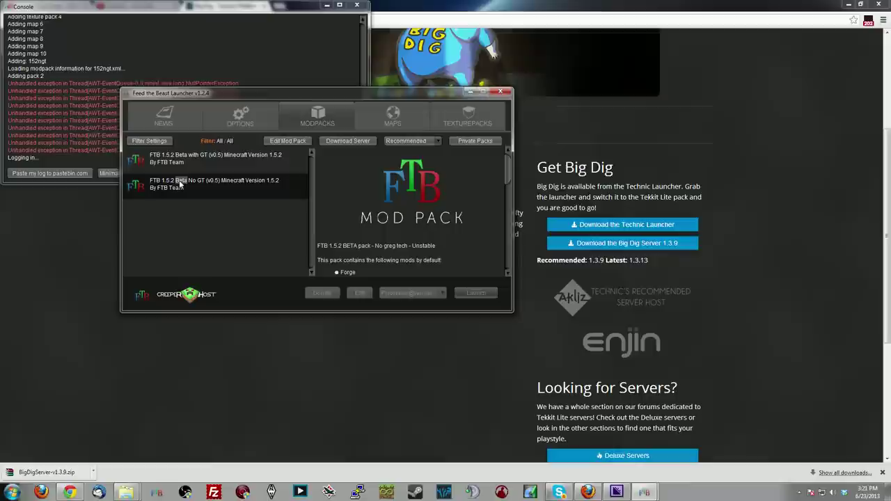
# Step: Launch the FTB 1.5.2 Beta No GT pack to begin its download
pyautogui.click(474, 292)
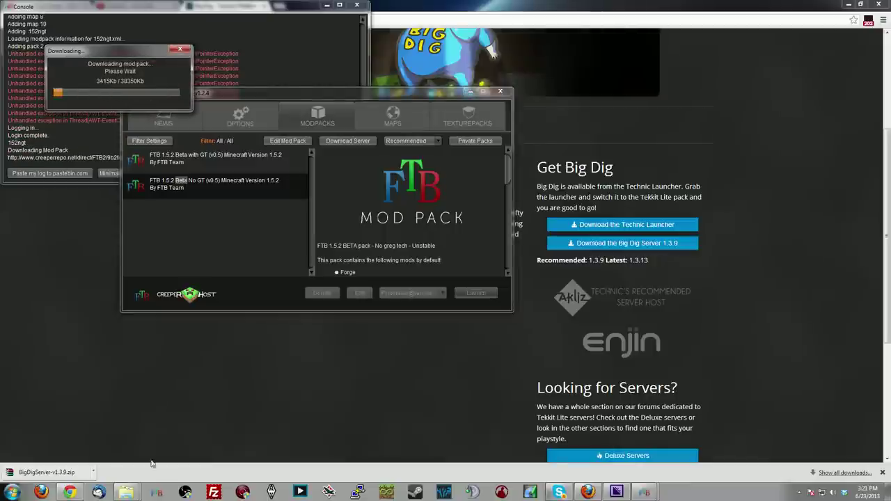
pyautogui.moveTo(125, 488)
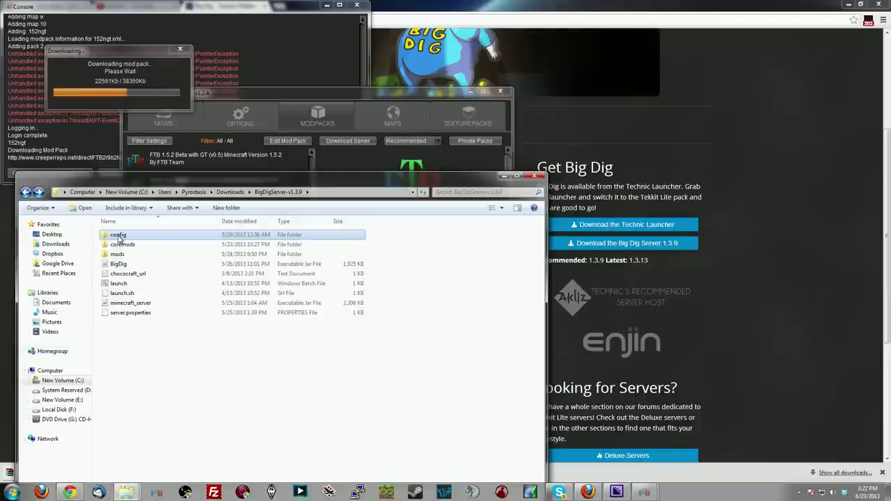
# Step: Browse into BigDigServer's config\cofh folder and select World.cfg
pyautogui.doubleClick(119, 234)
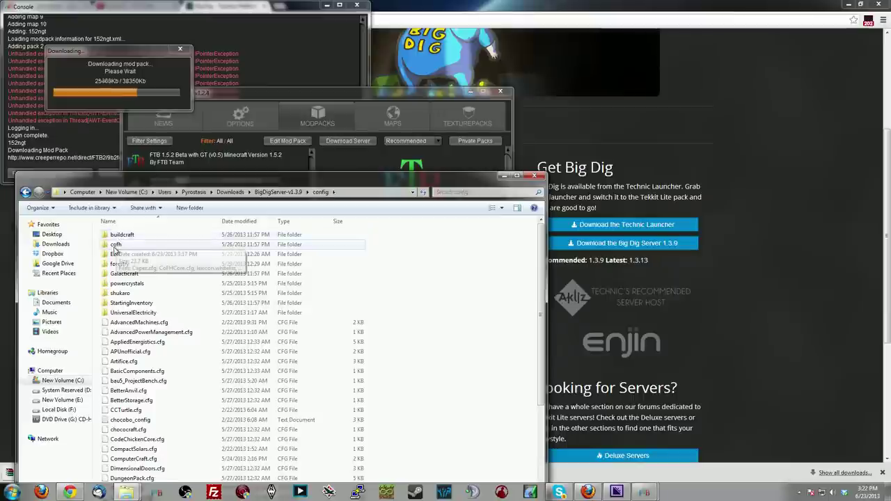
pyautogui.doubleClick(117, 245)
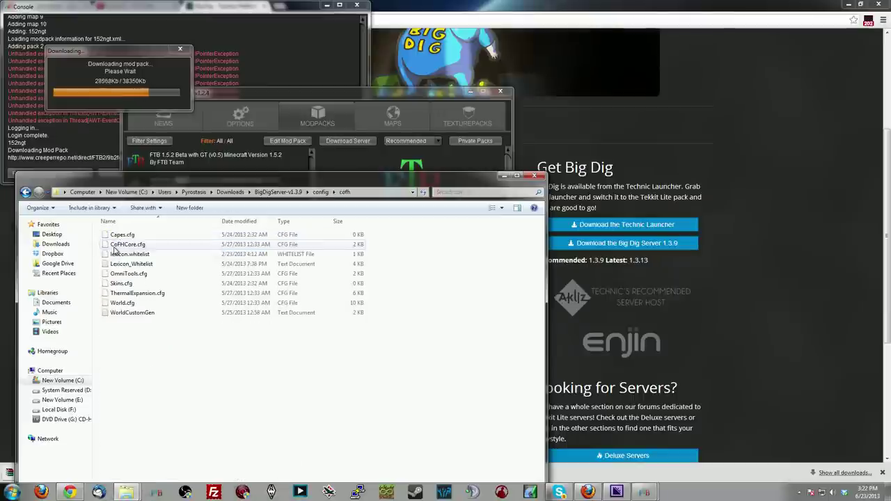
pyautogui.click(122, 303)
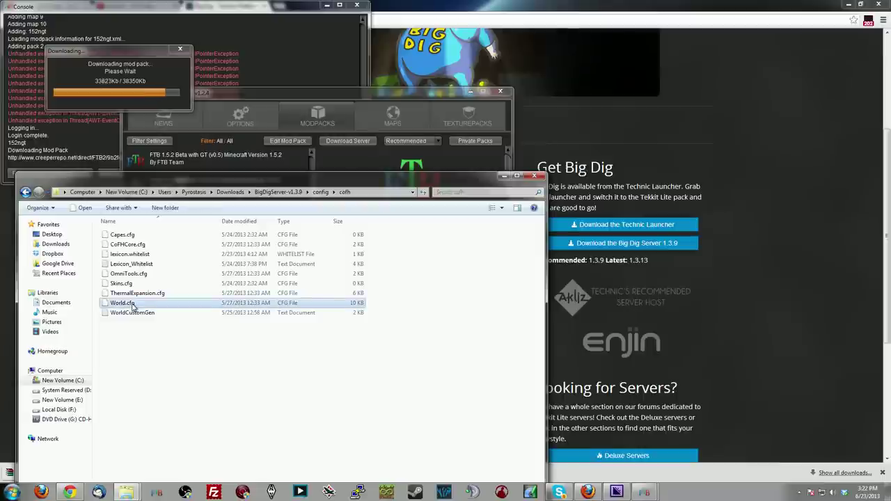
pyautogui.moveTo(126, 489)
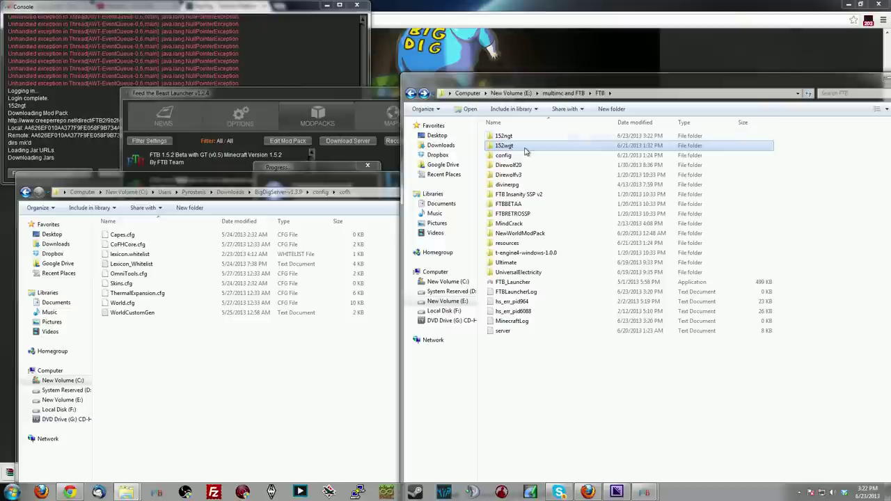
pyautogui.moveTo(561, 148)
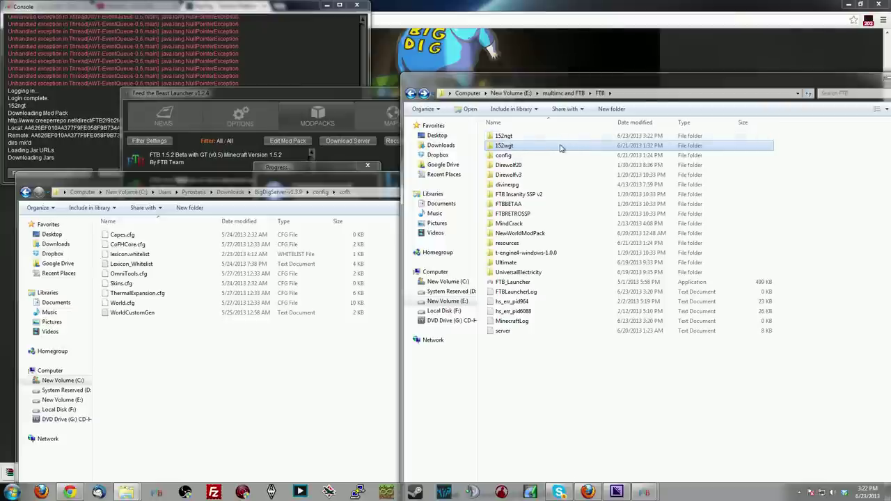
# Step: Browse into the 152ngt pack's minecraft\config folder in the second Explorer window
pyautogui.doubleClick(504, 146)
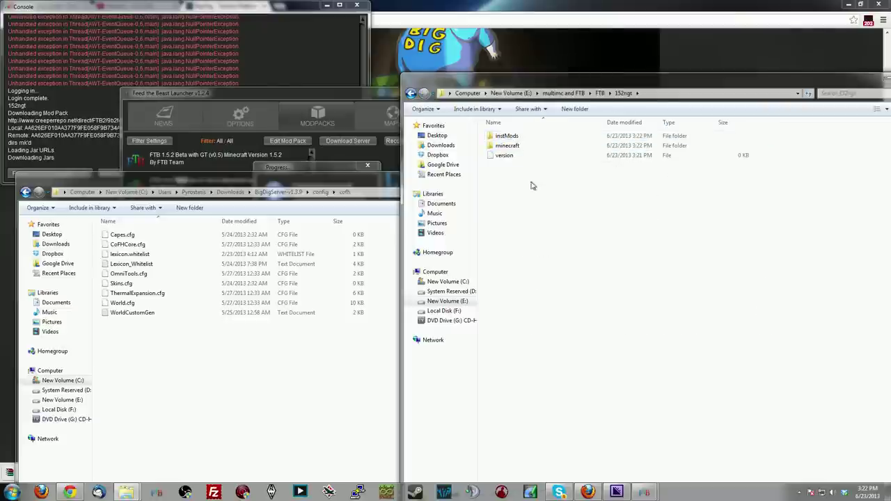
pyautogui.doubleClick(507, 146)
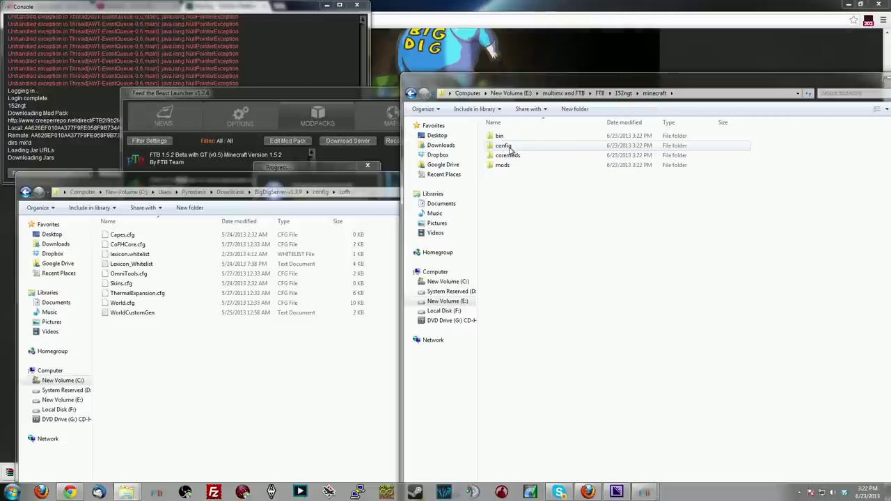
pyautogui.doubleClick(503, 146)
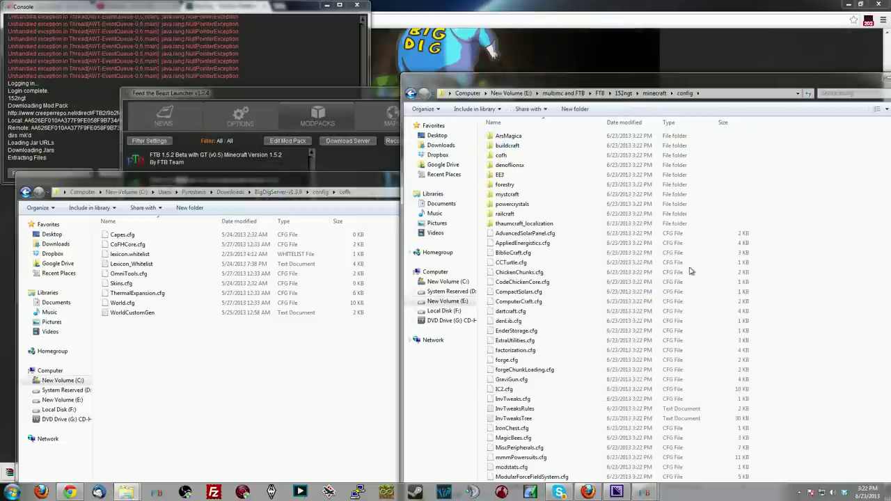
pyautogui.click(501, 156)
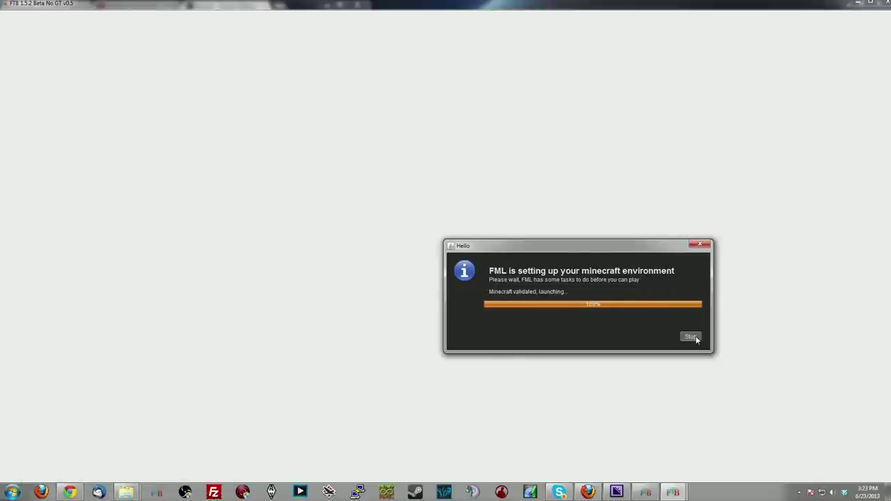
# Step: Dismiss the environment setup notice and bring Explorer back to the cofh folders
pyautogui.click(690, 335)
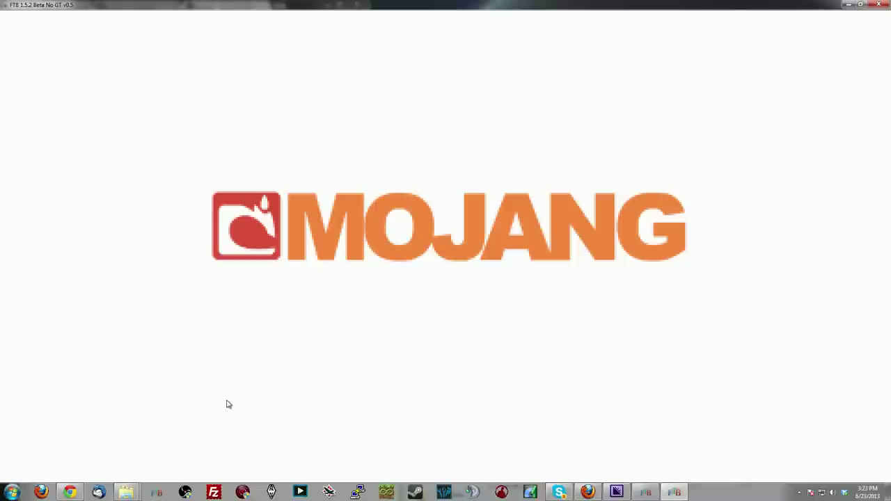
pyautogui.moveTo(289, 320)
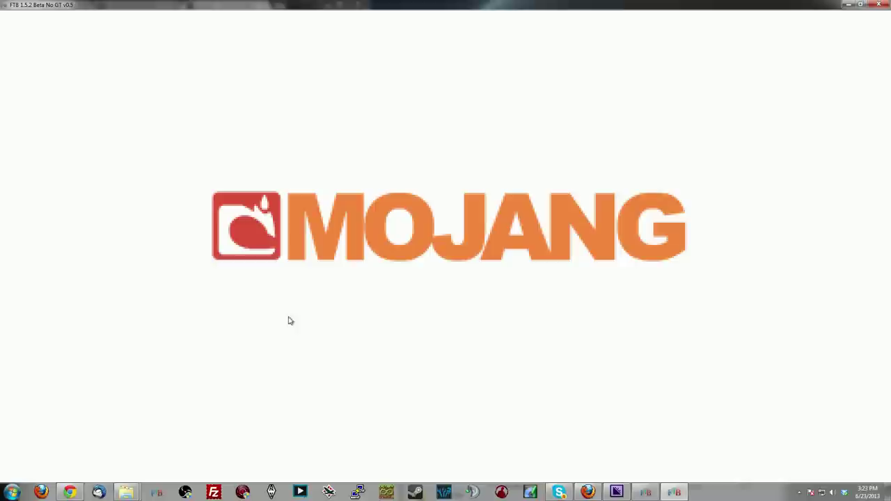
pyautogui.moveTo(295, 367)
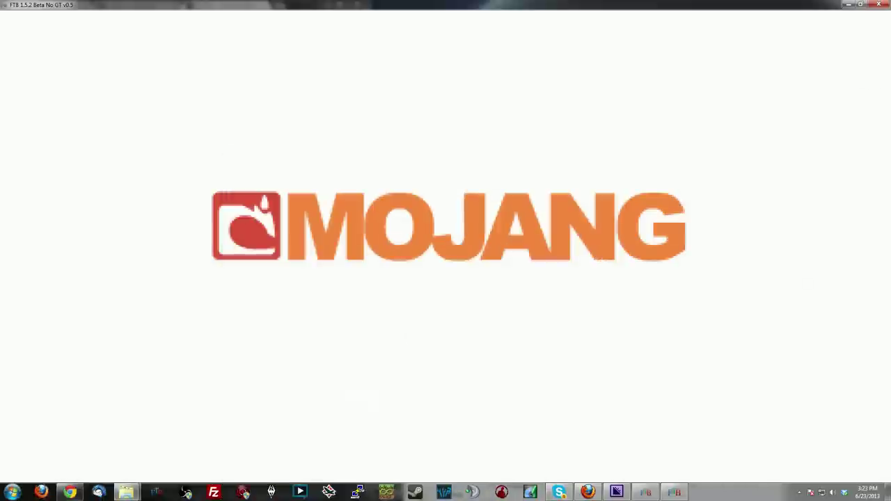
pyautogui.click(125, 491)
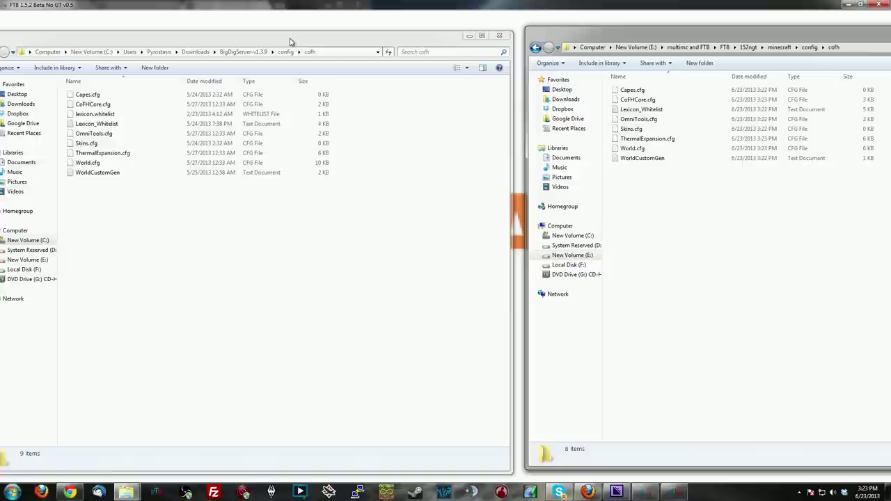
pyautogui.moveTo(304, 16)
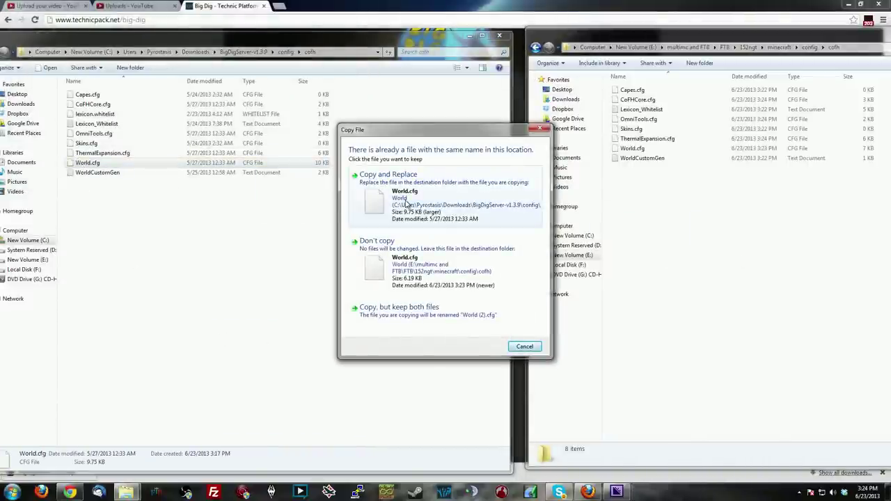
# Step: Copy and Replace the pack's World.cfg with the Big Dig server's version
pyautogui.click(387, 174)
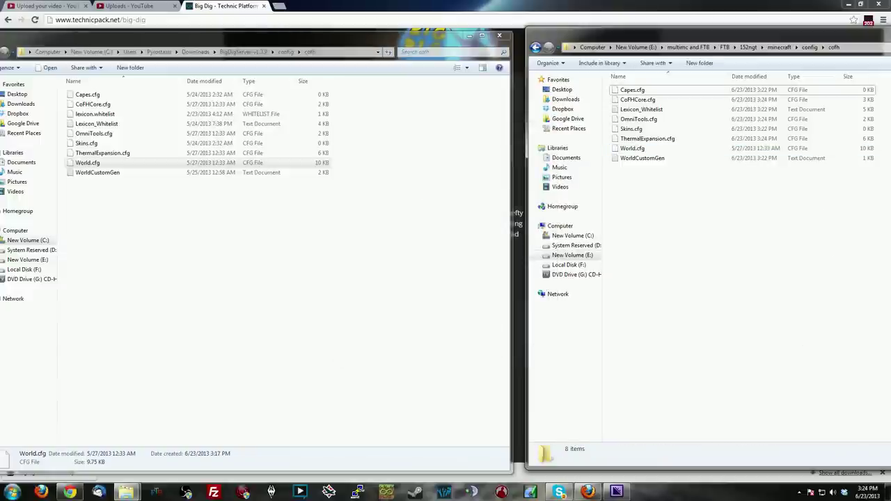
pyautogui.click(632, 147)
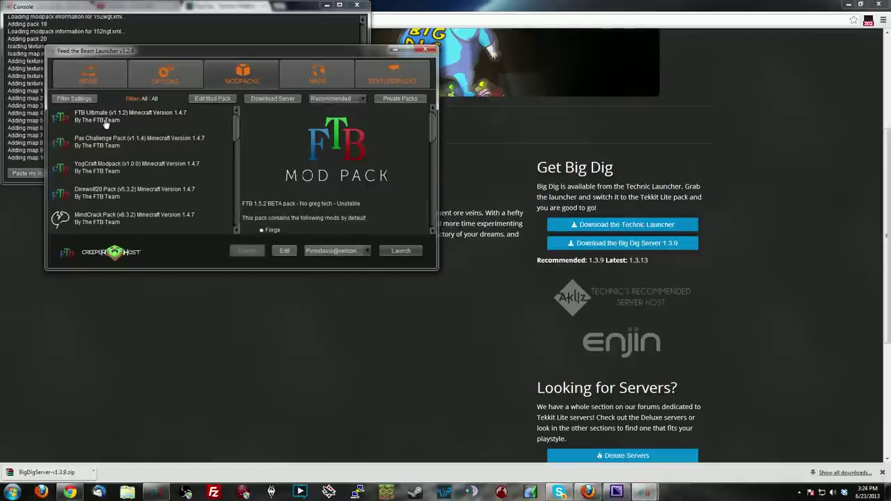
# Step: Filter to Private packs, launch FTB 1.5.2 Beta No GT and decline the update
pyautogui.click(72, 98)
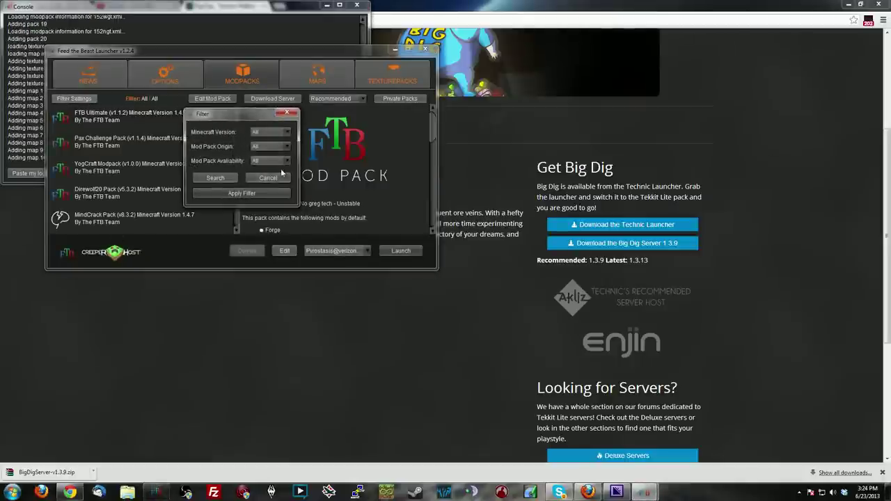
pyautogui.click(270, 160)
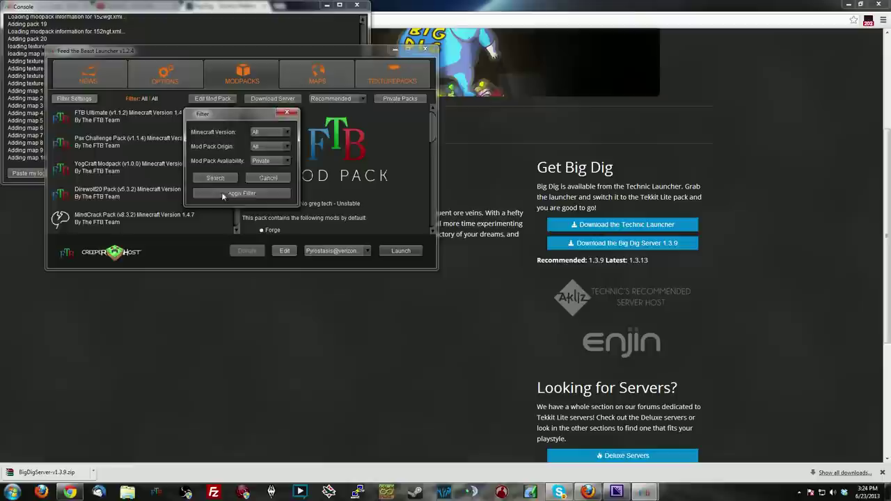
pyautogui.click(242, 192)
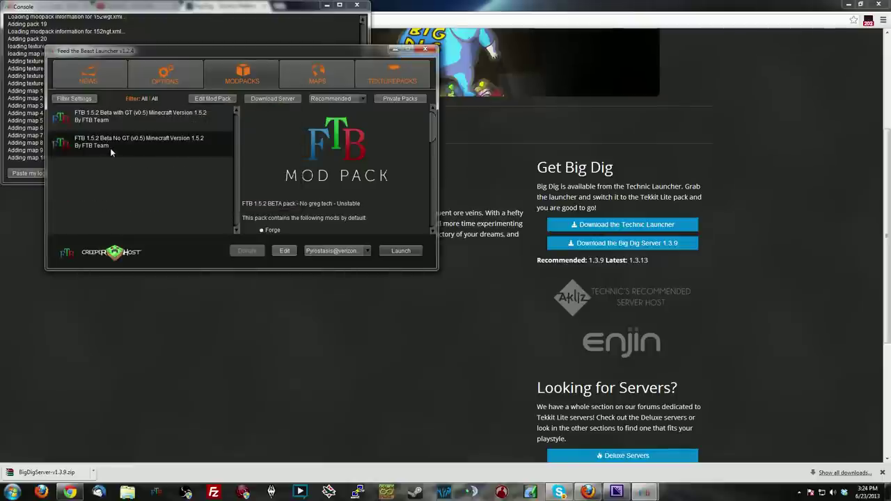
pyautogui.click(401, 251)
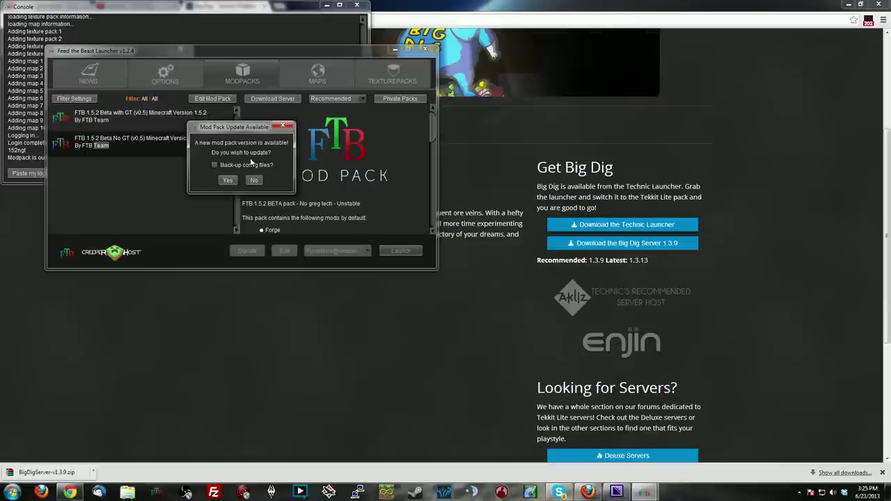
pyautogui.moveTo(269, 181)
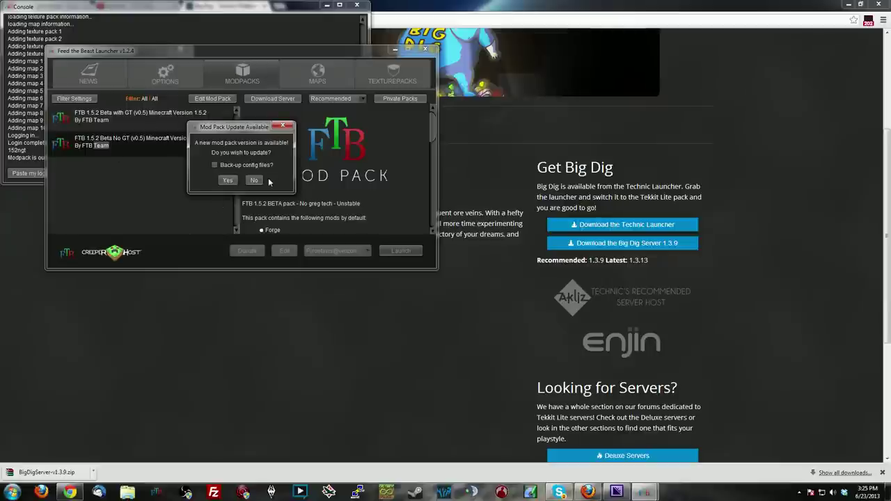
pyautogui.click(253, 181)
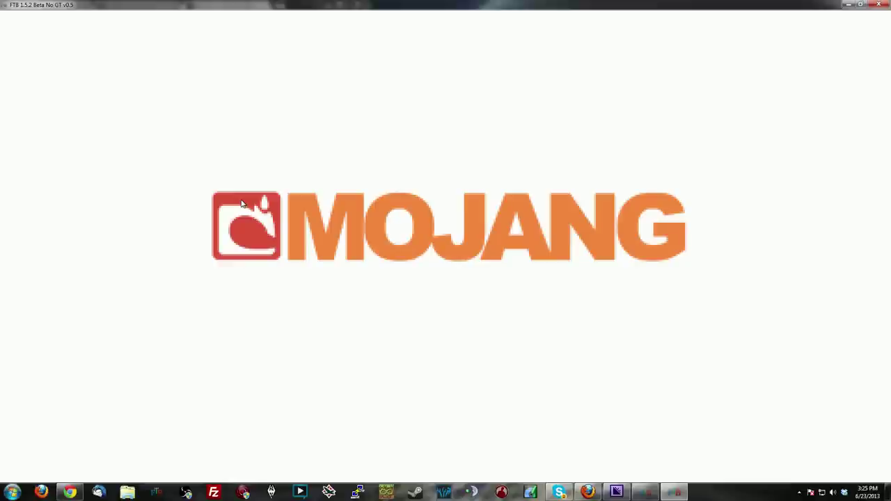
pyautogui.moveTo(473, 229)
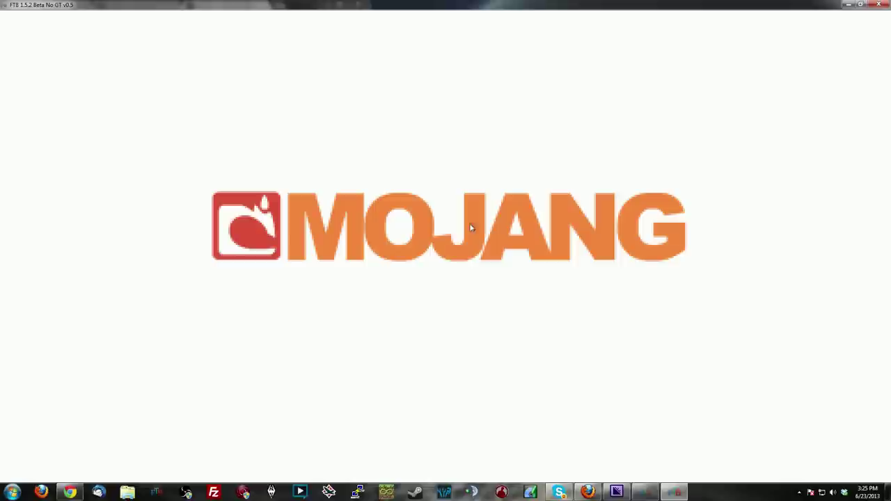
pyautogui.moveTo(390, 245)
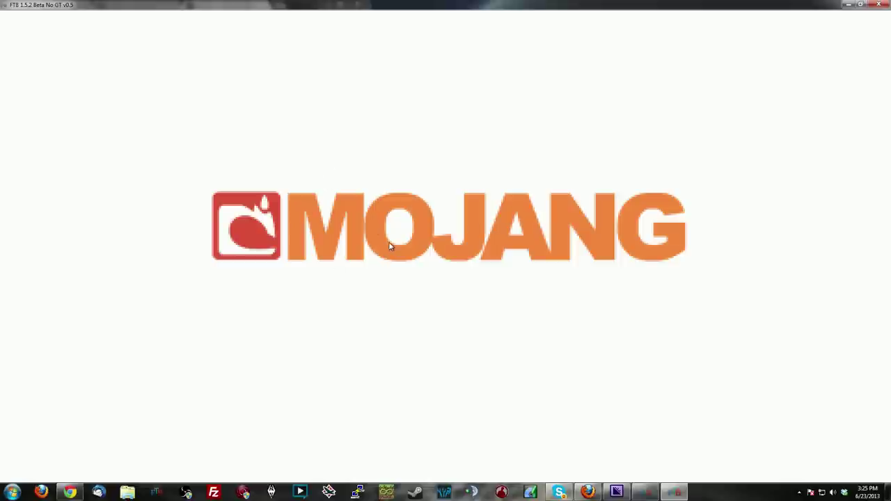
pyautogui.moveTo(368, 248)
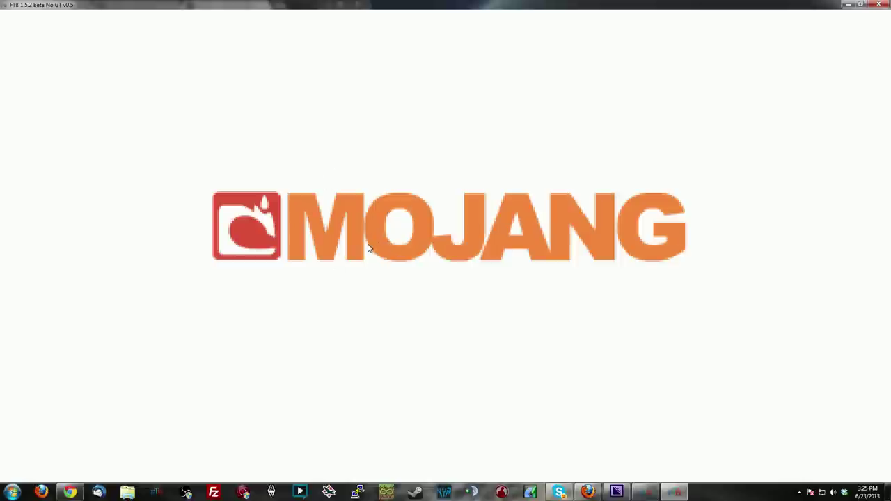
pyautogui.moveTo(360, 258)
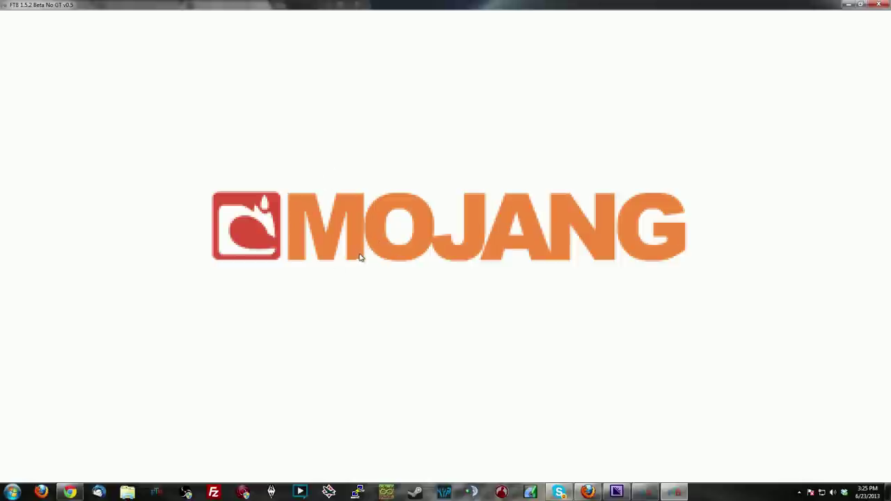
pyautogui.moveTo(367, 275)
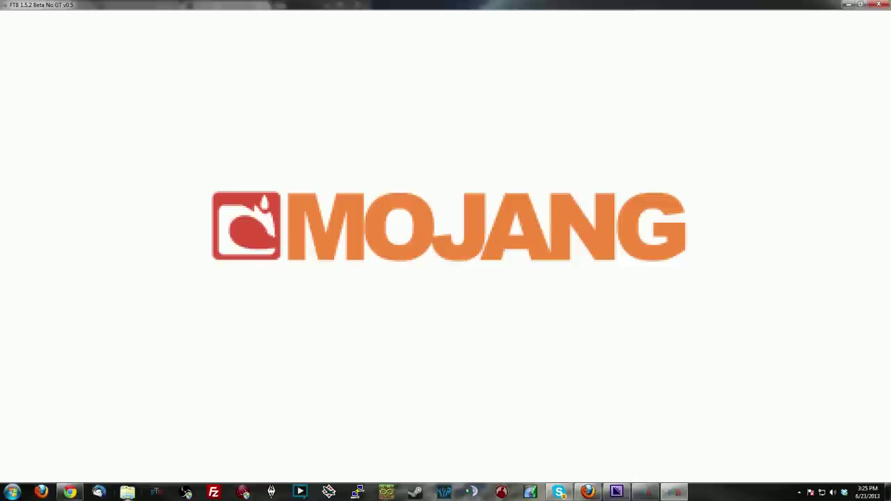
# Step: Switch back to the loading Minecraft window and wait on the Mojang splash
pyautogui.click(128, 490)
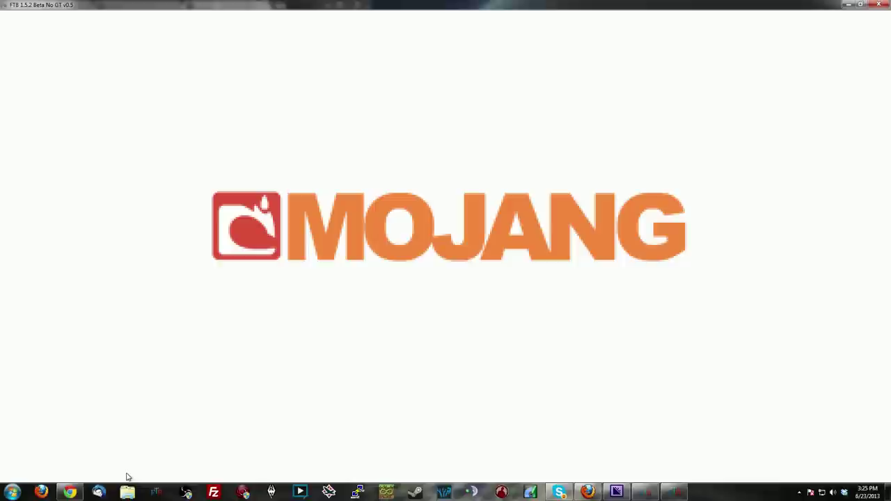
pyautogui.moveTo(132, 476)
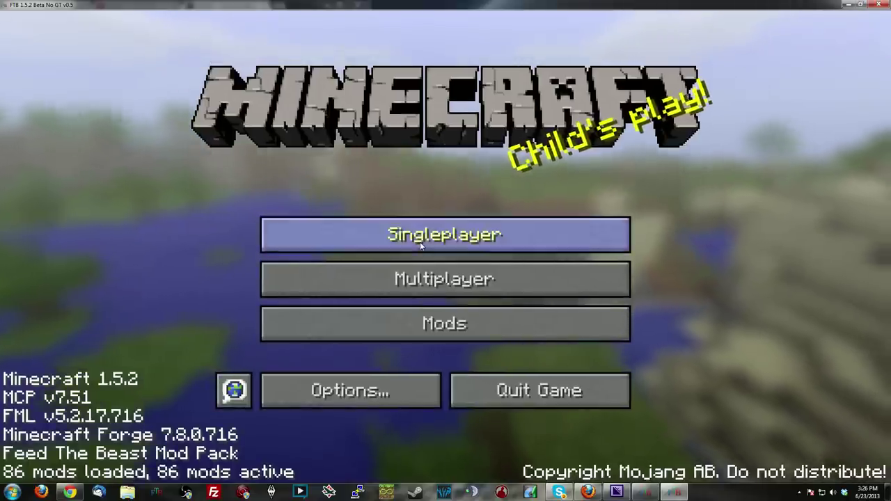
# Step: Enter Singleplayer and load into the world from the world list
pyautogui.click(444, 234)
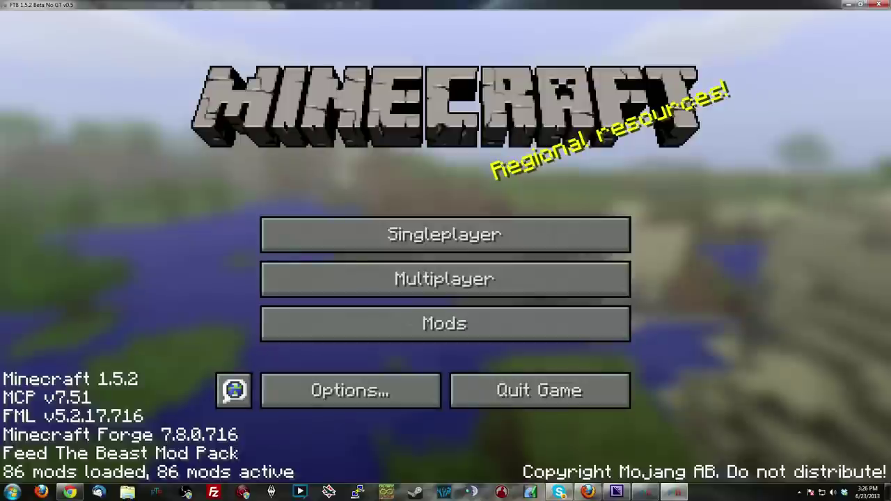
pyautogui.click(444, 234)
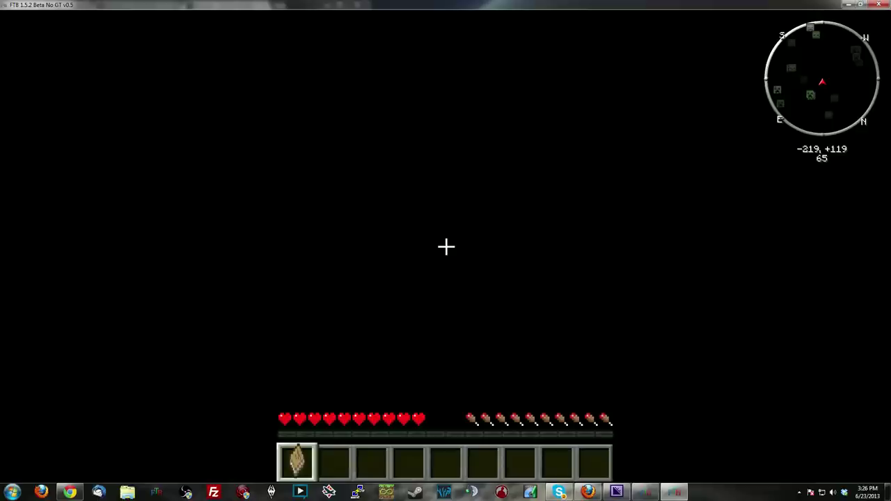
# Step: Check the inventory and creative item catalog, then return to exploring the caves
pyautogui.press('e')
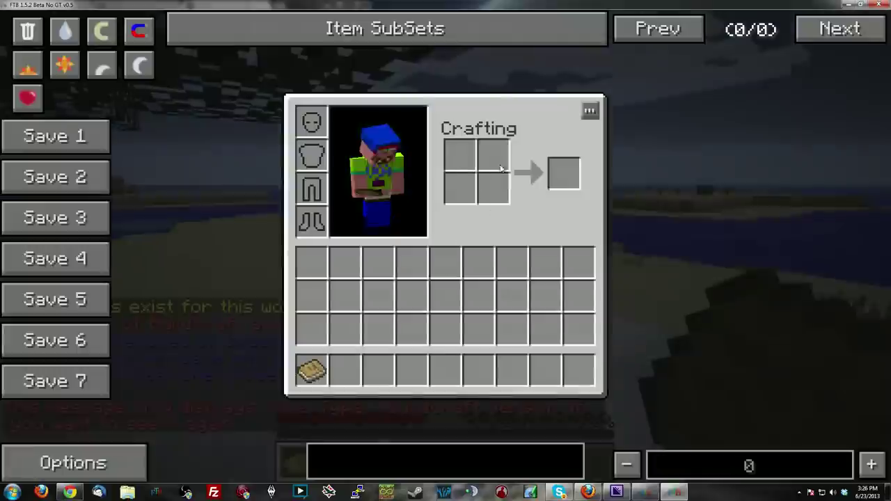
pyautogui.click(100, 33)
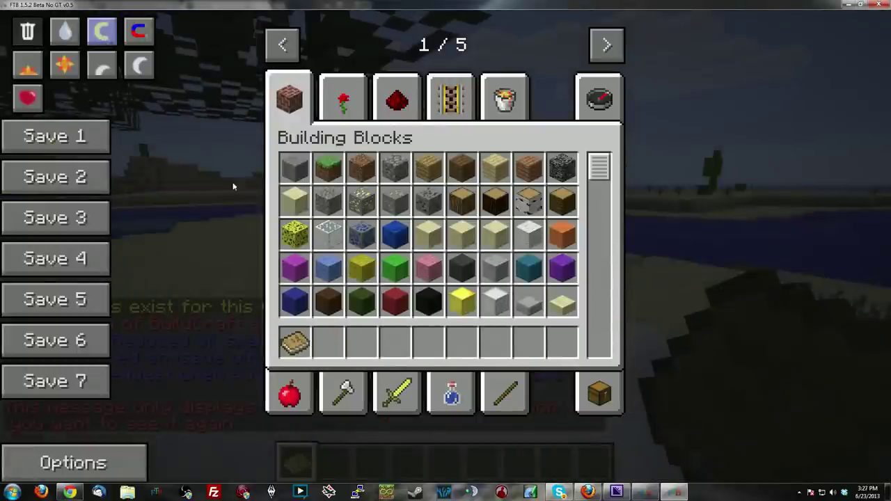
pyautogui.press('Escape')
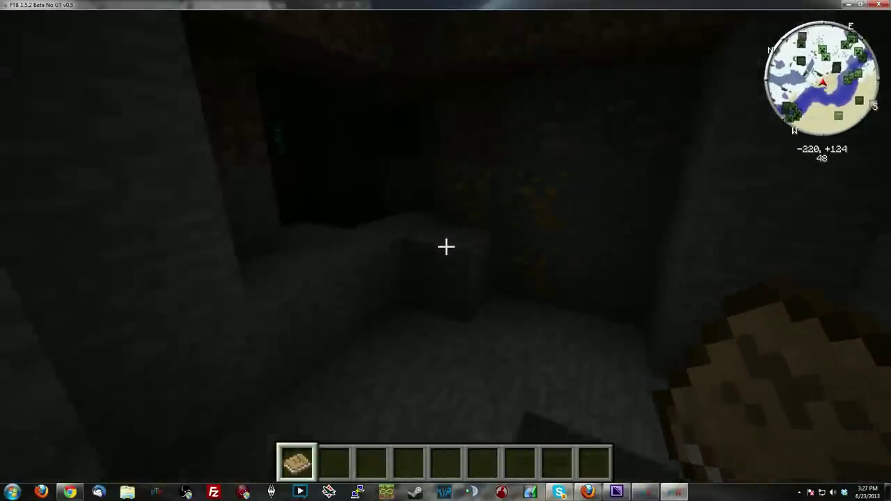
pyautogui.moveTo(446, 246)
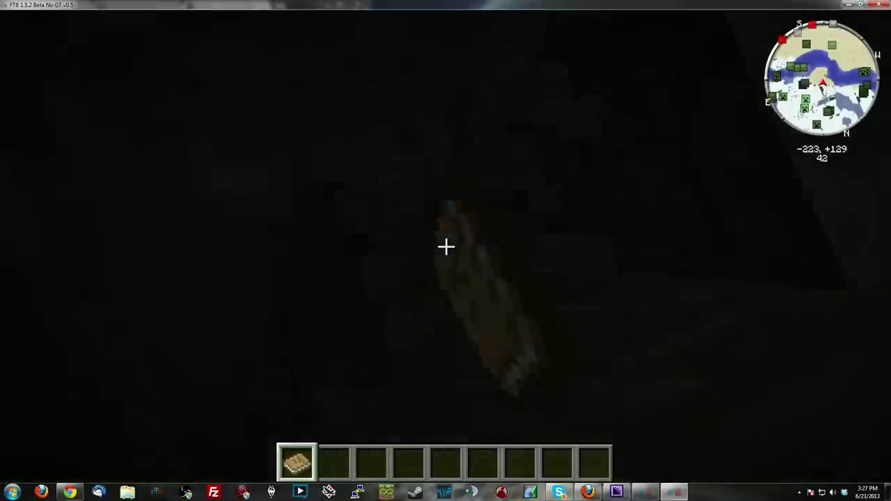
# Step: Take a potion from the creative item catalog into the hotbar
pyautogui.press('e')
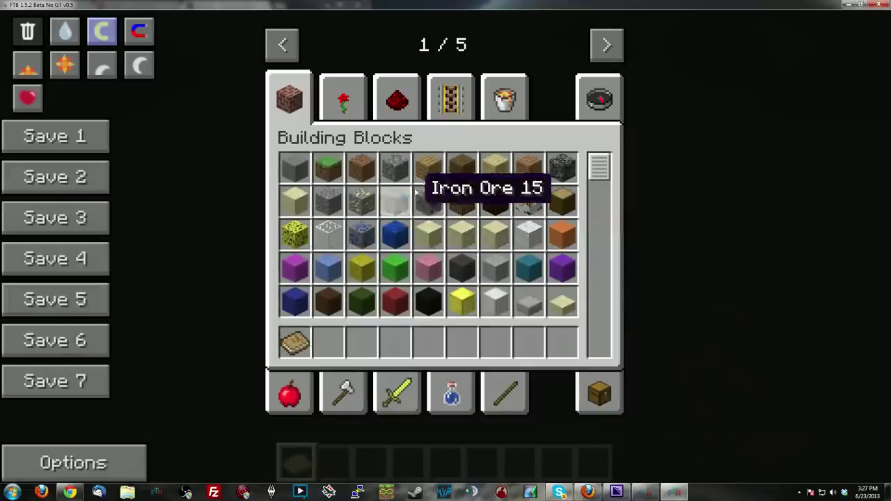
pyautogui.click(598, 98)
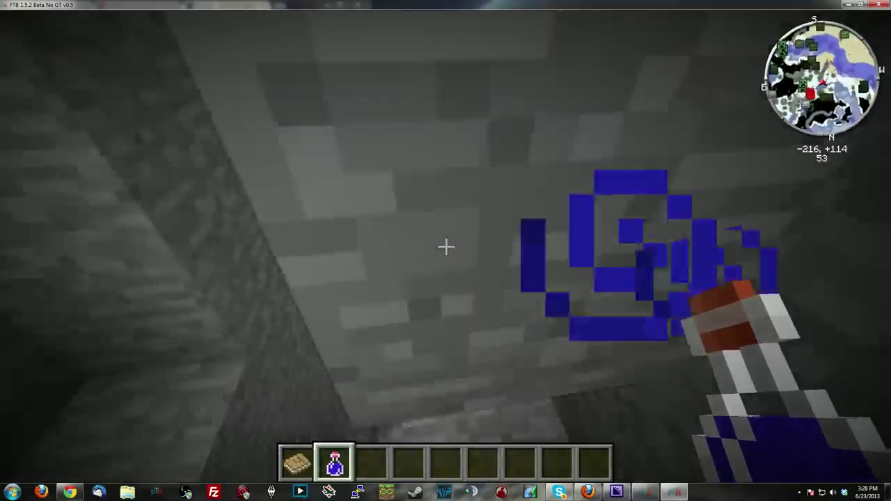
pyautogui.moveTo(446, 247)
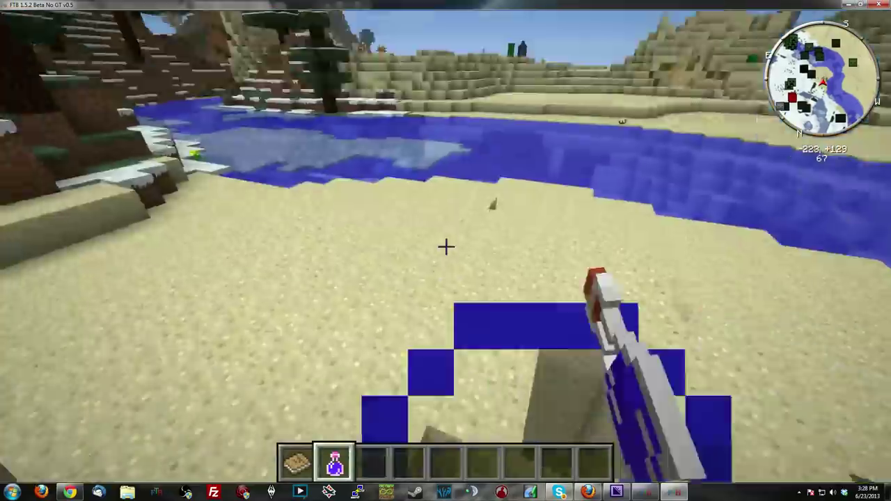
pyautogui.moveTo(445, 248)
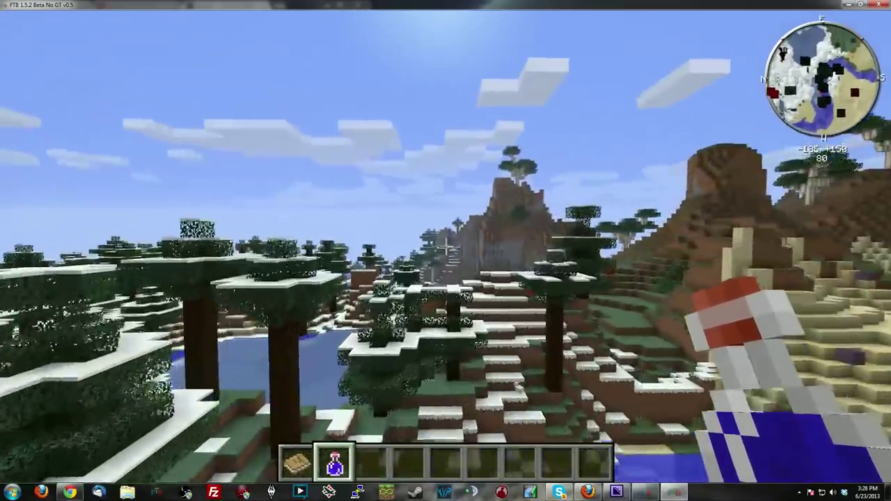
pyautogui.moveTo(445, 251)
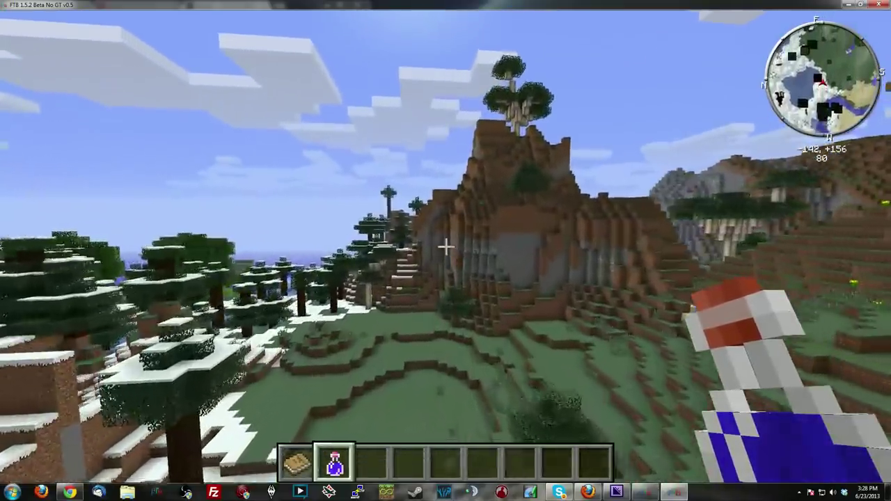
pyautogui.moveTo(445, 245)
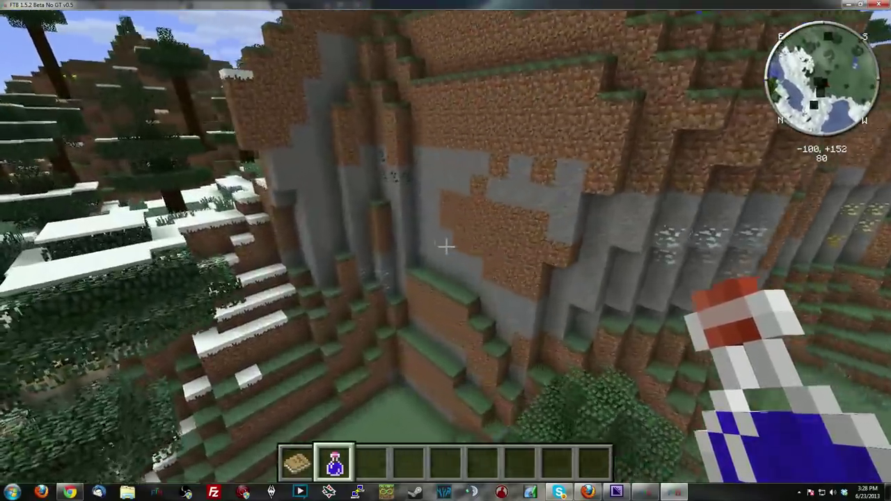
pyautogui.moveTo(445, 245)
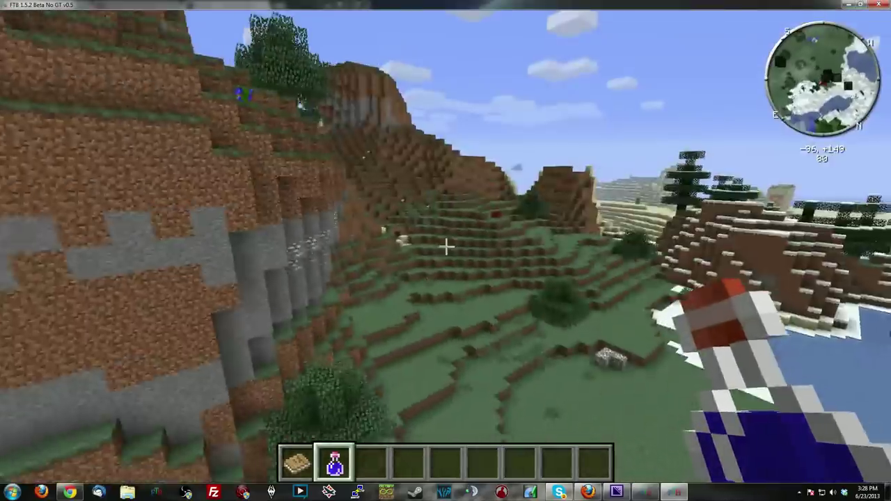